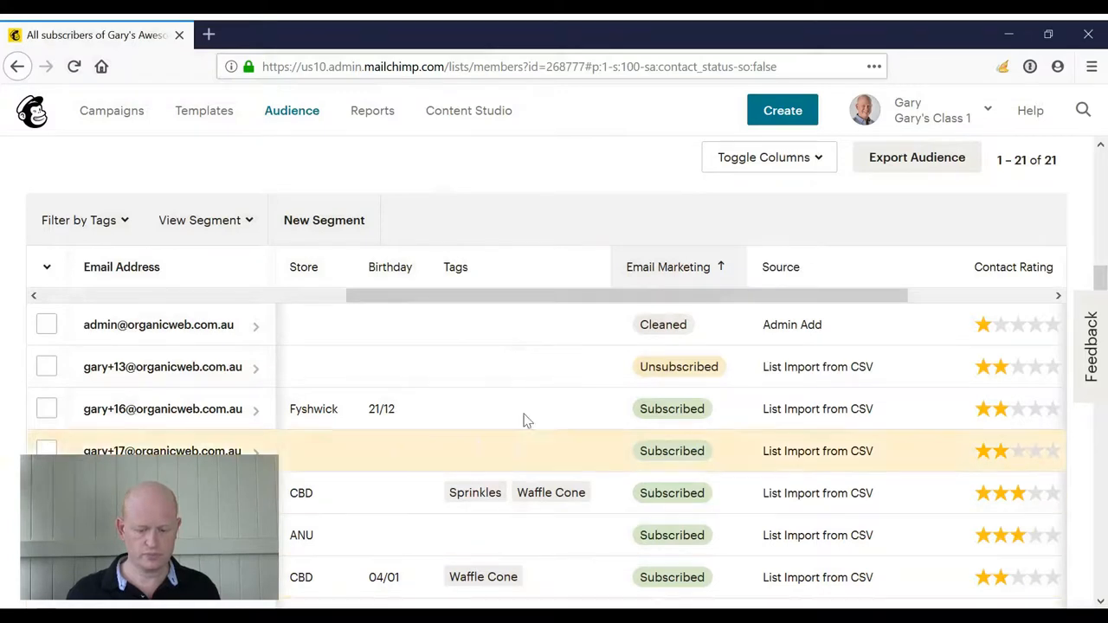
pyautogui.moveTo(570, 324)
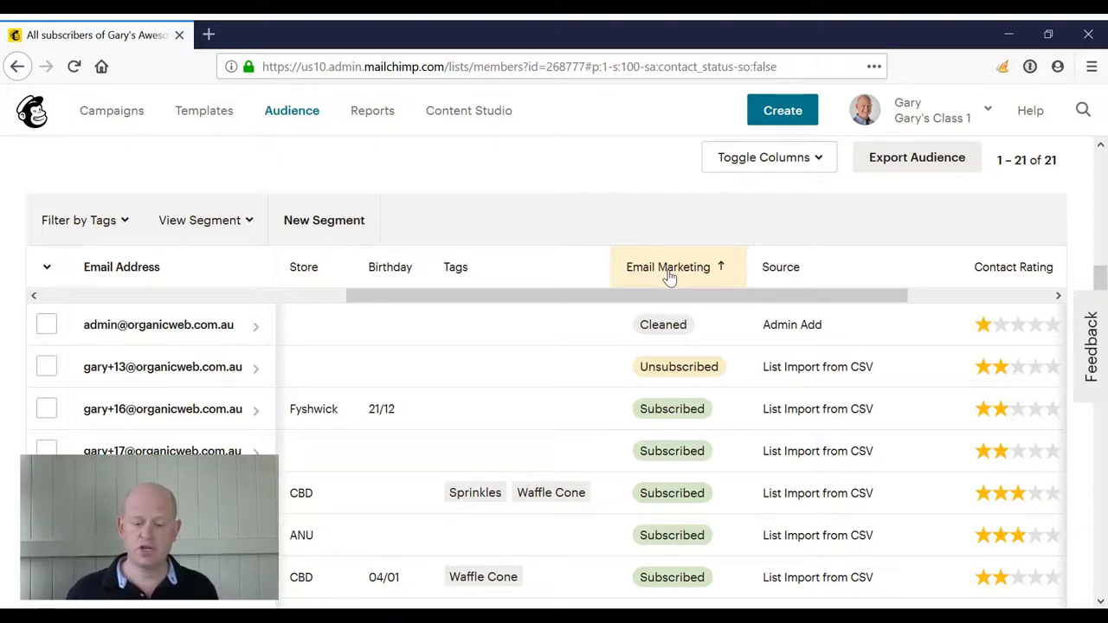
pyautogui.moveTo(689, 295)
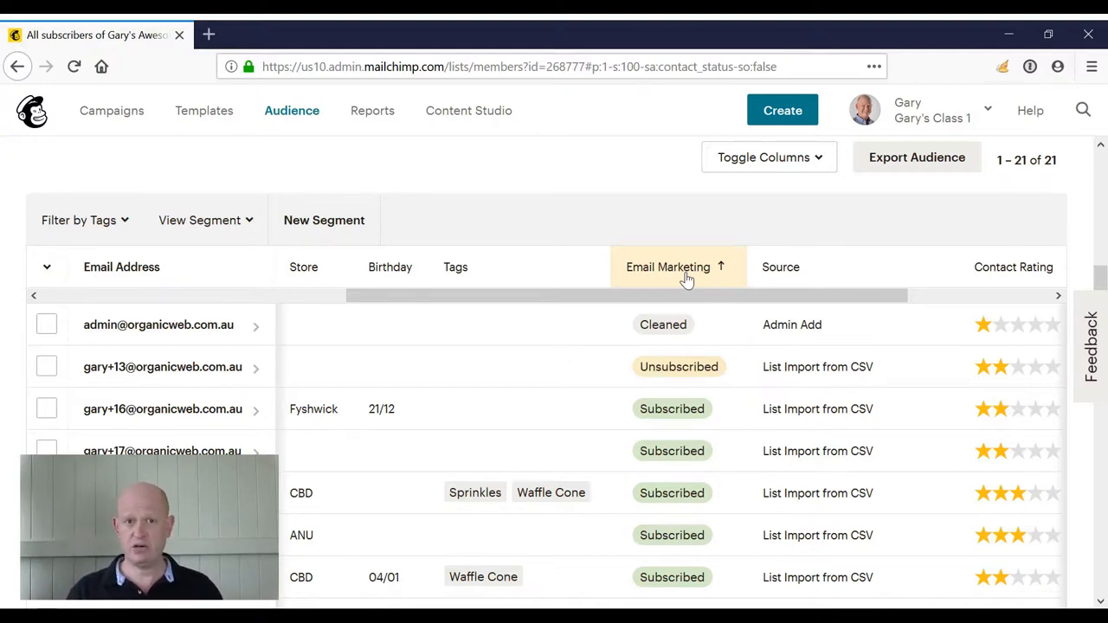
pyautogui.moveTo(619, 297)
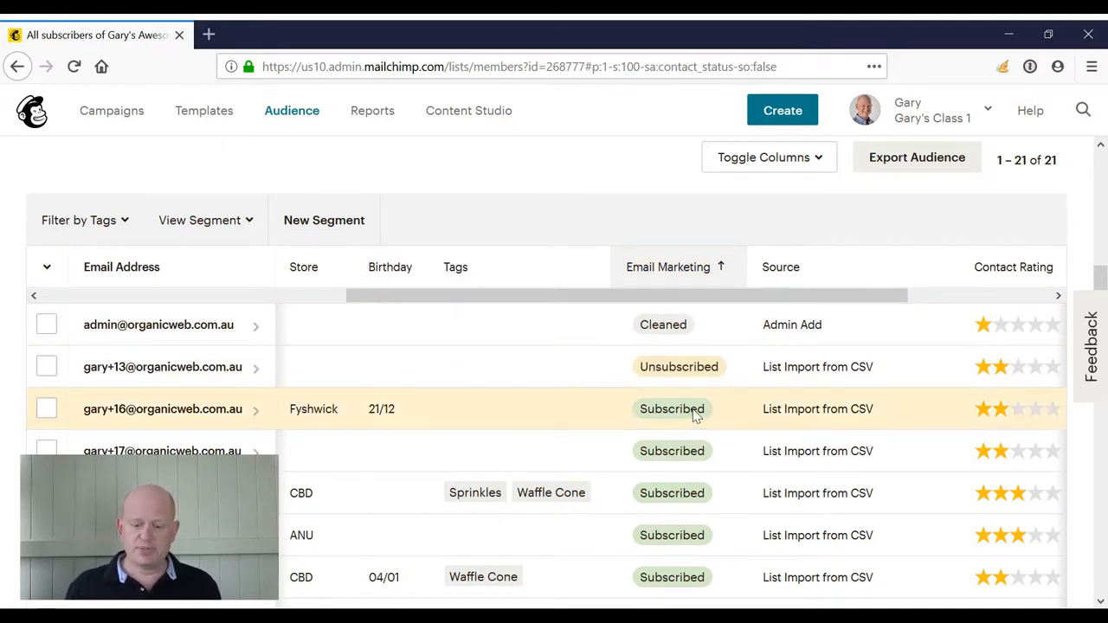
pyautogui.scroll(-3)
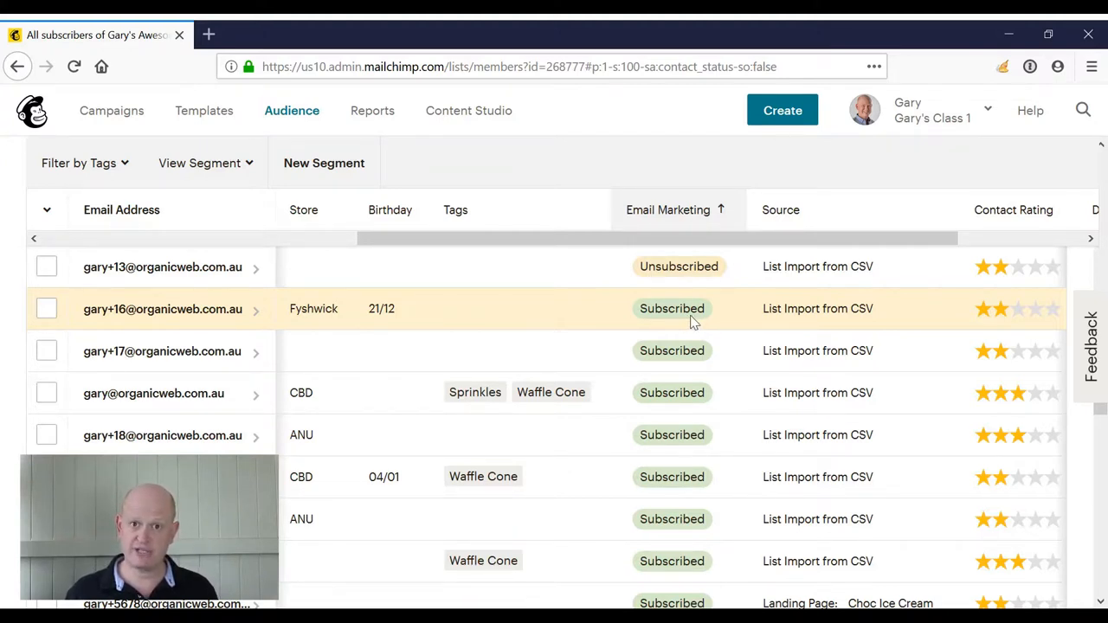
pyautogui.scroll(3)
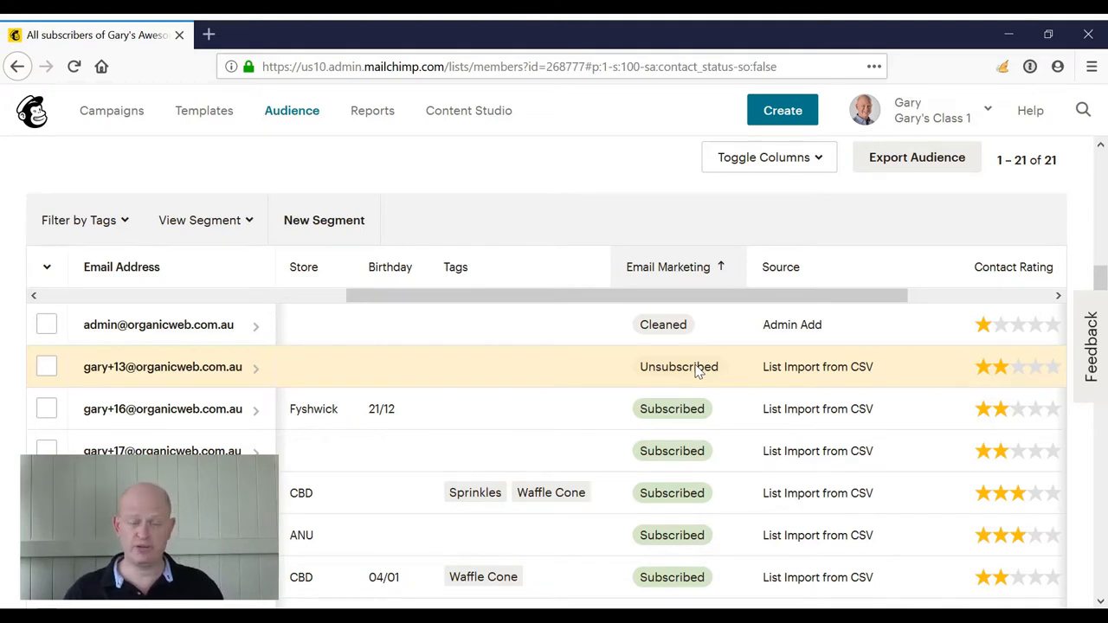
pyautogui.moveTo(679, 409)
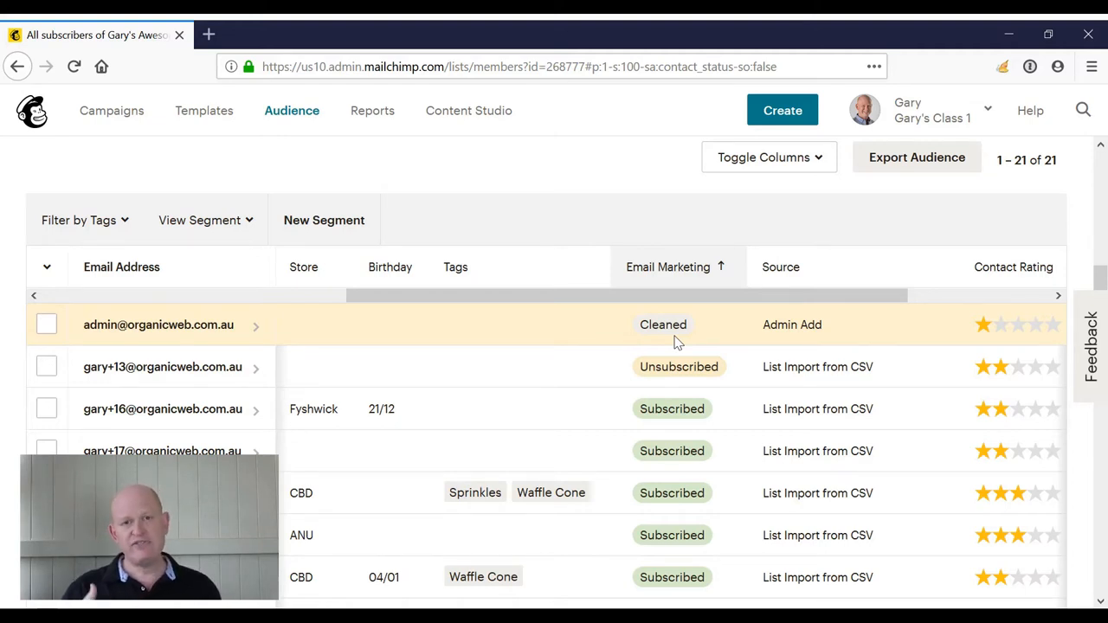
pyautogui.moveTo(672, 418)
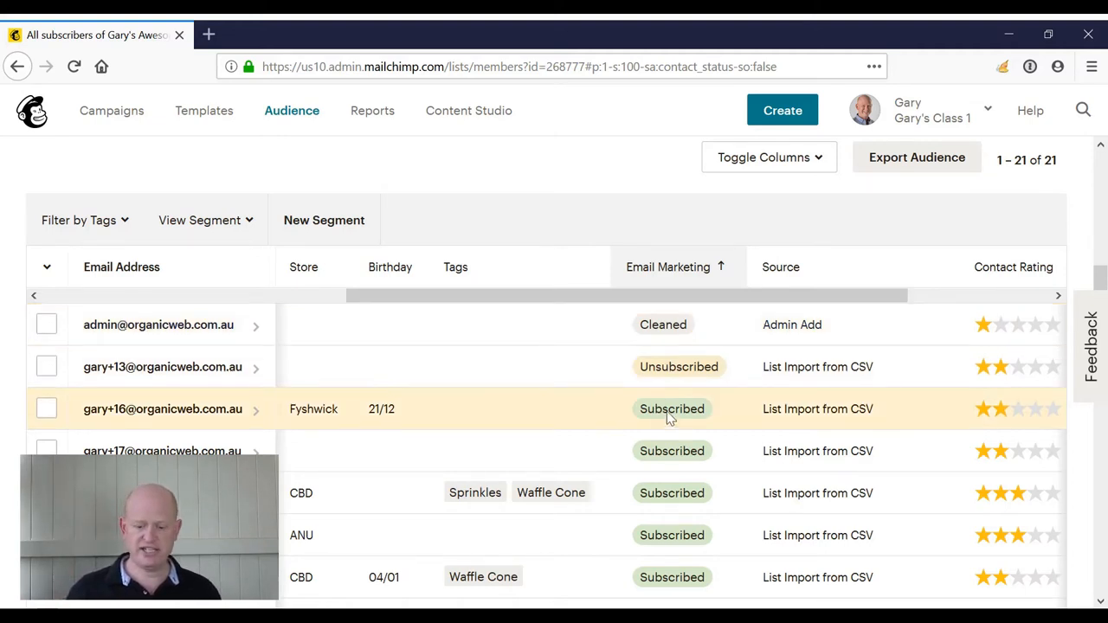
pyautogui.moveTo(663, 324)
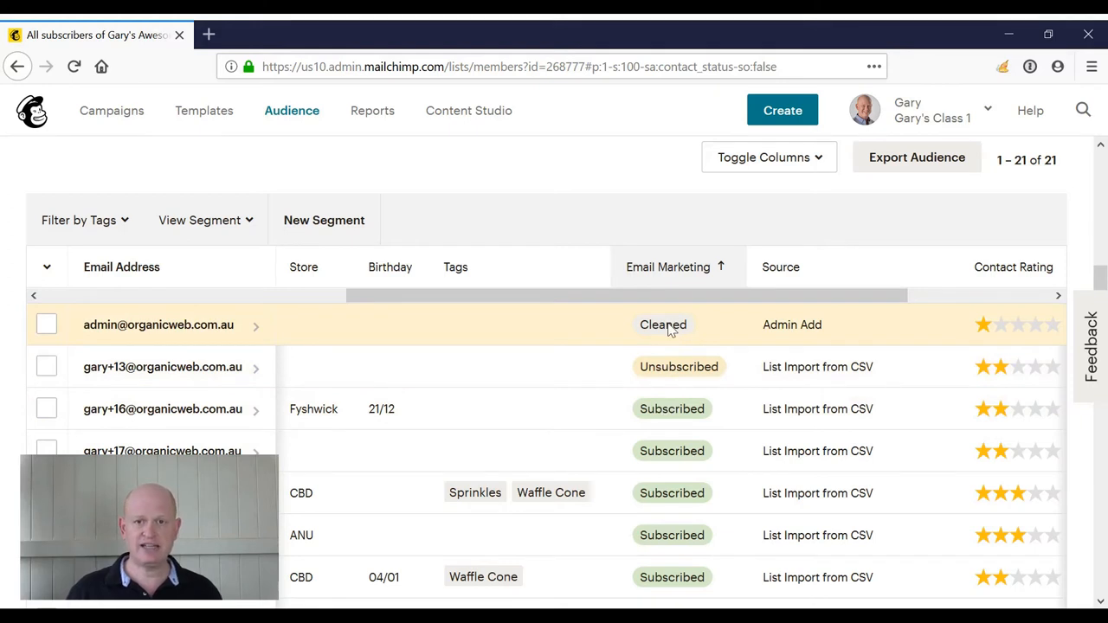